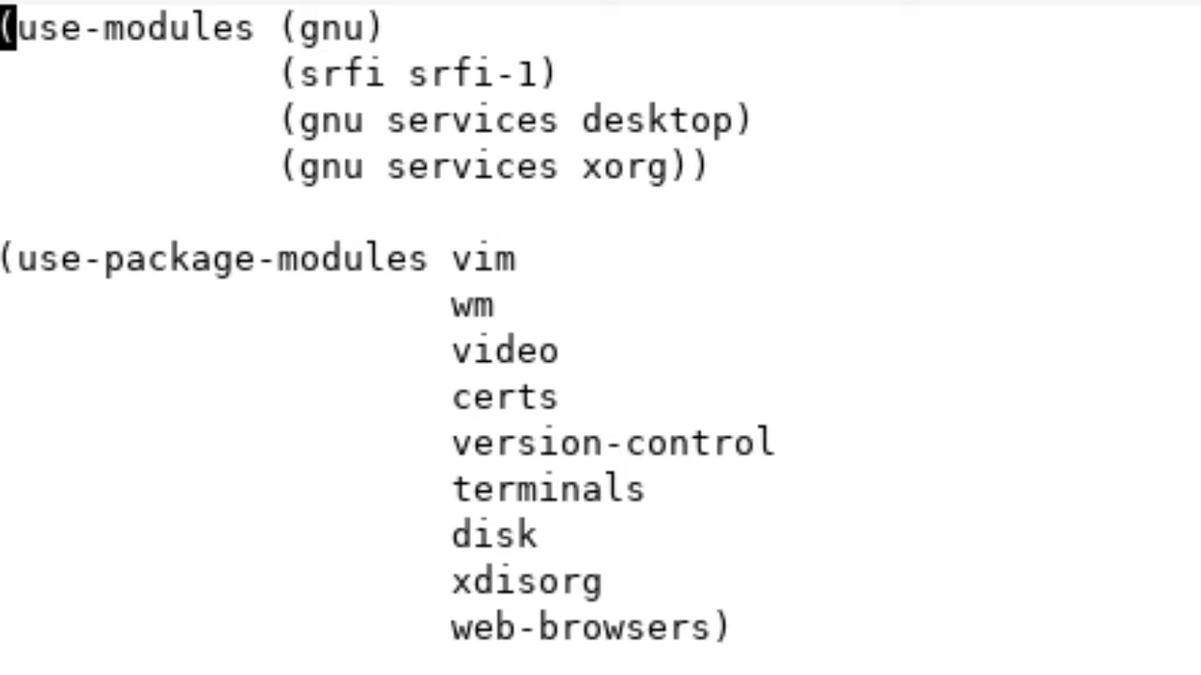
- Scroll through the terminal while leaving Vim and returning to a clean shell prompt
scroll(down, 3)
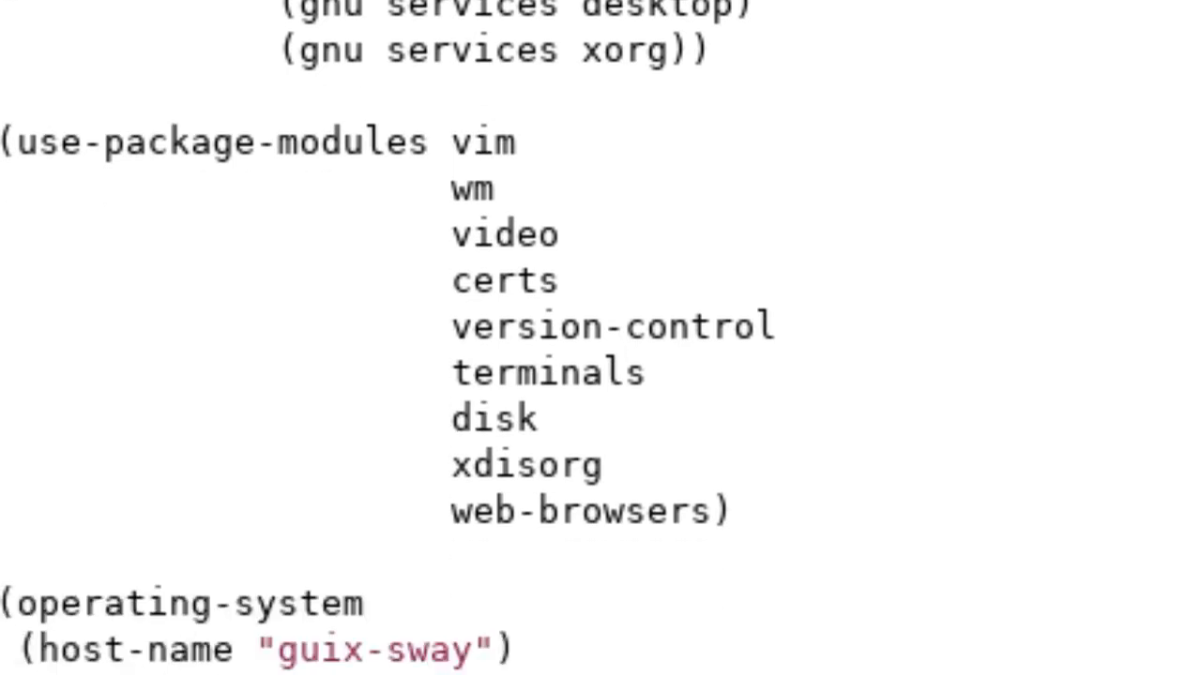
scroll(down, 3)
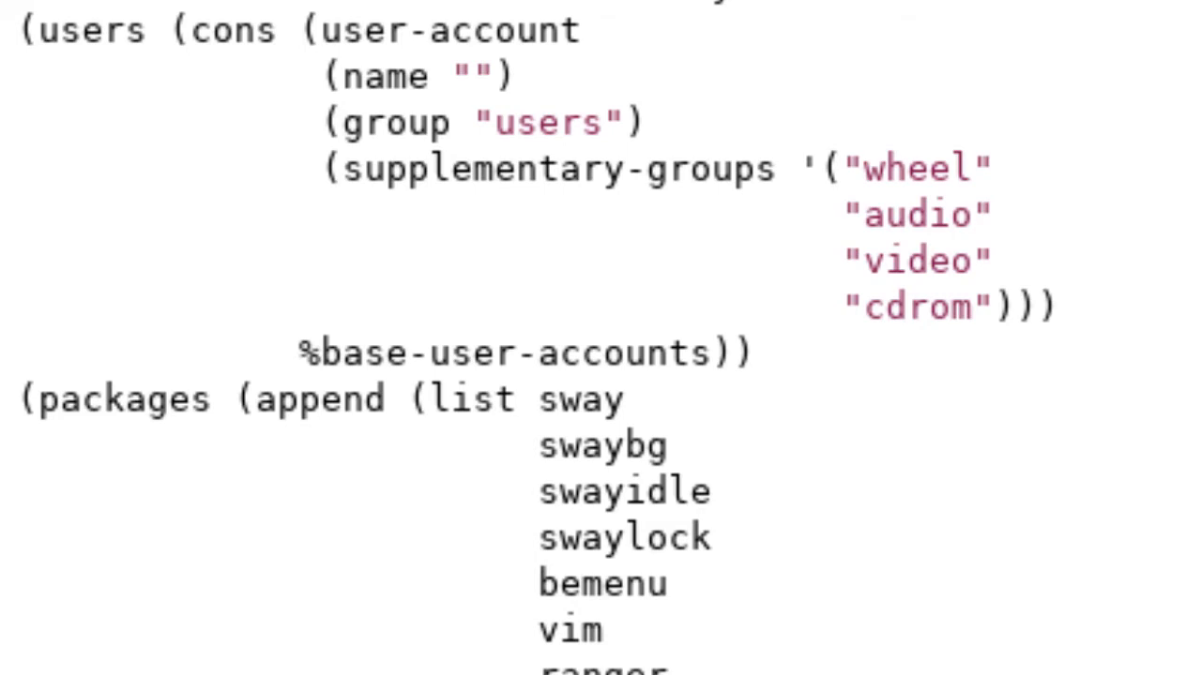
scroll(down, 3)
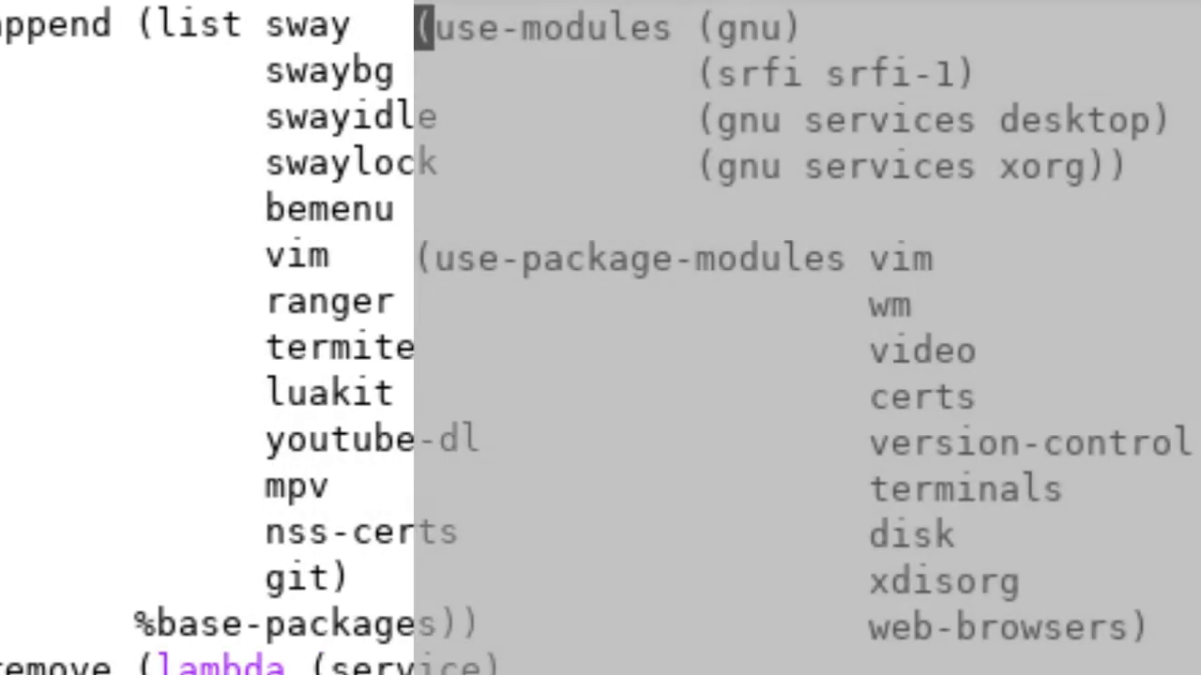
scroll(left, 3)
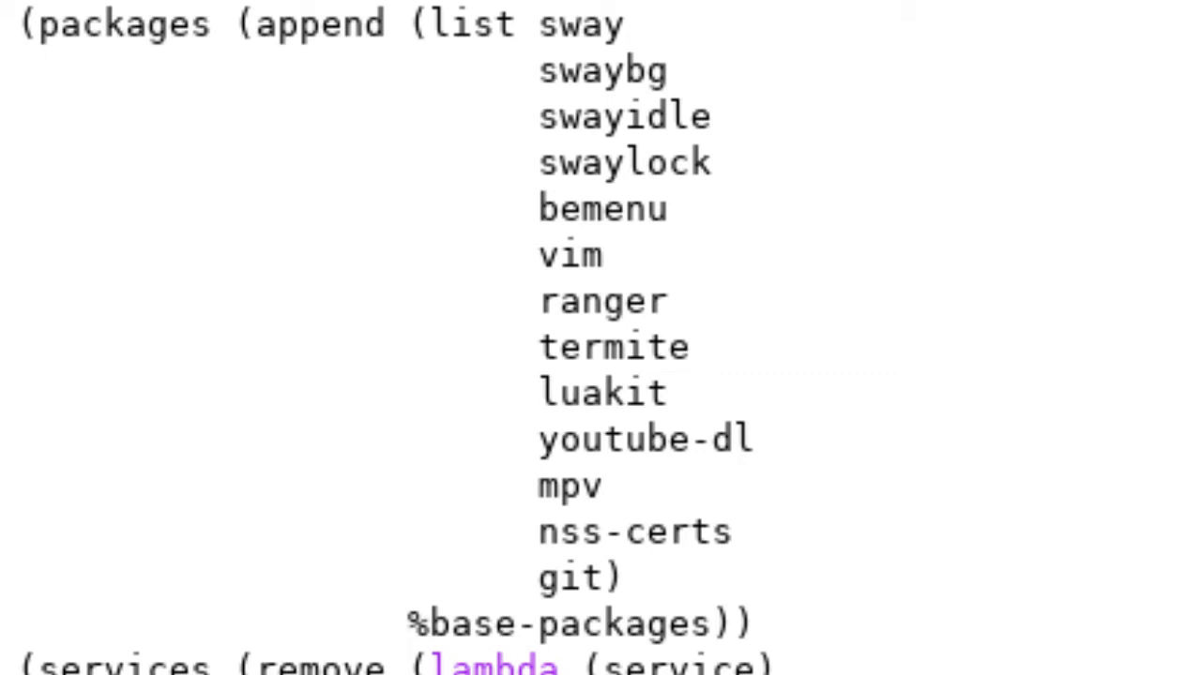
scroll(down, 3)
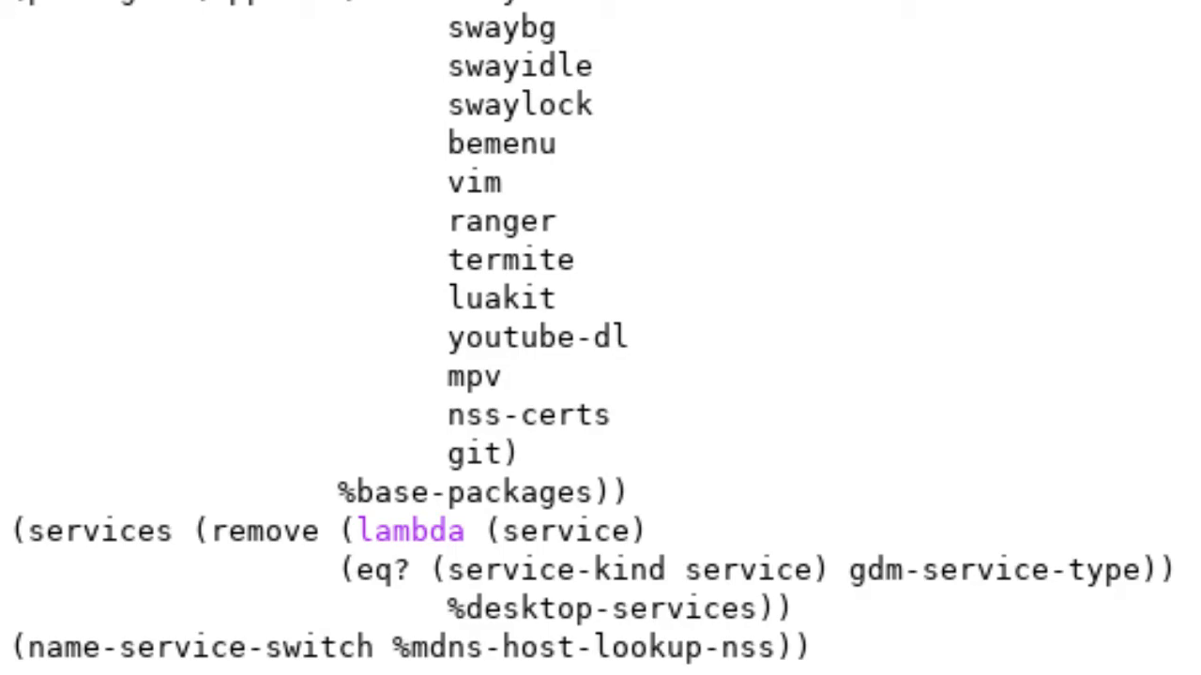
scroll(down, 3)
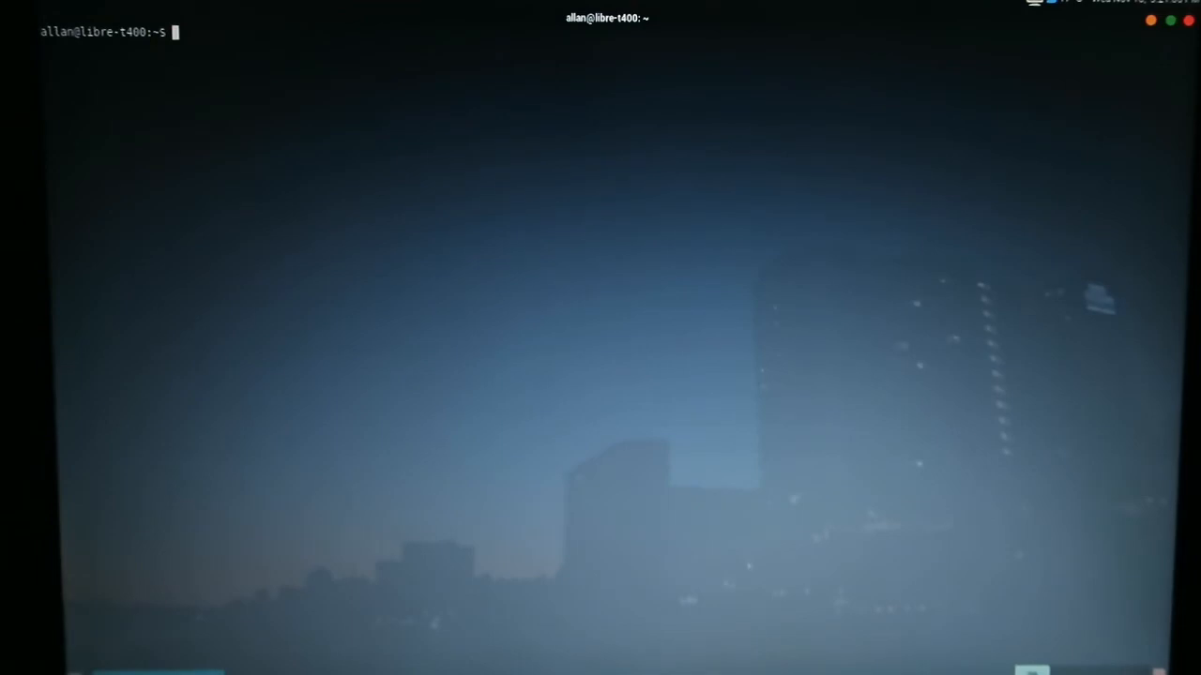
- Run neofetch to show Trisquel 9.0 on the ThinkPad T400 with MATE
text(neofetch)
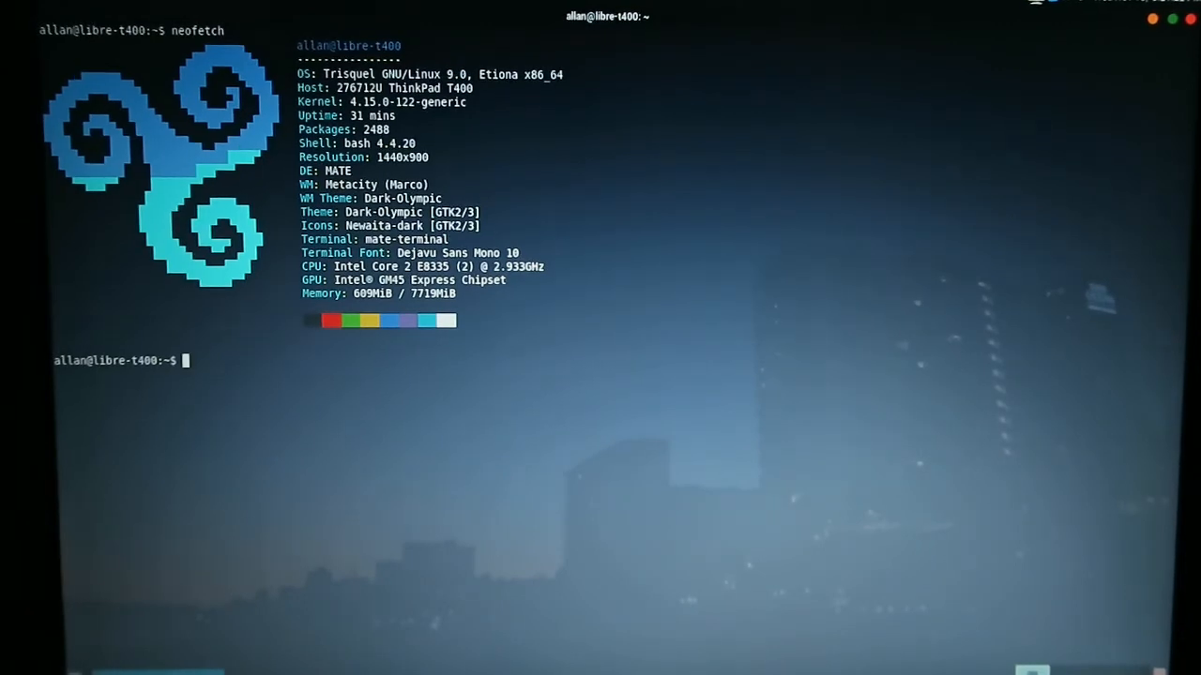
- Print guix-sway-config.scm with cat, then list block devices showing sdb1 at /mnt
text(cat)
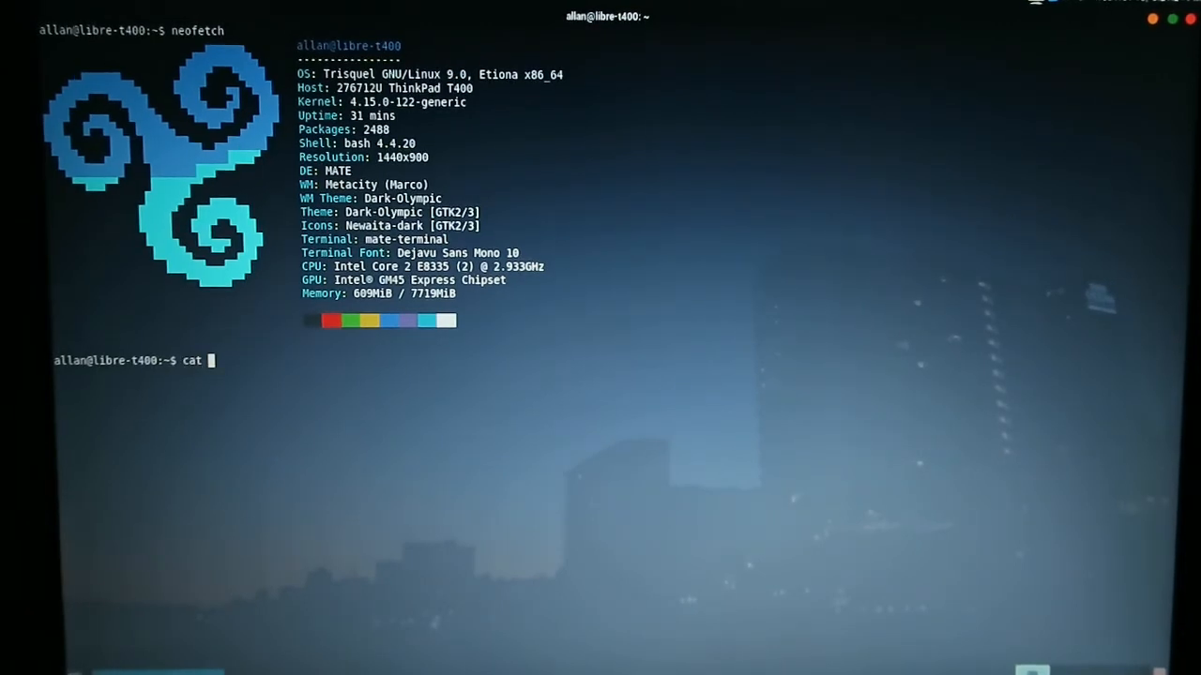
text(guix-sway-config.scm)
text(lsblk)
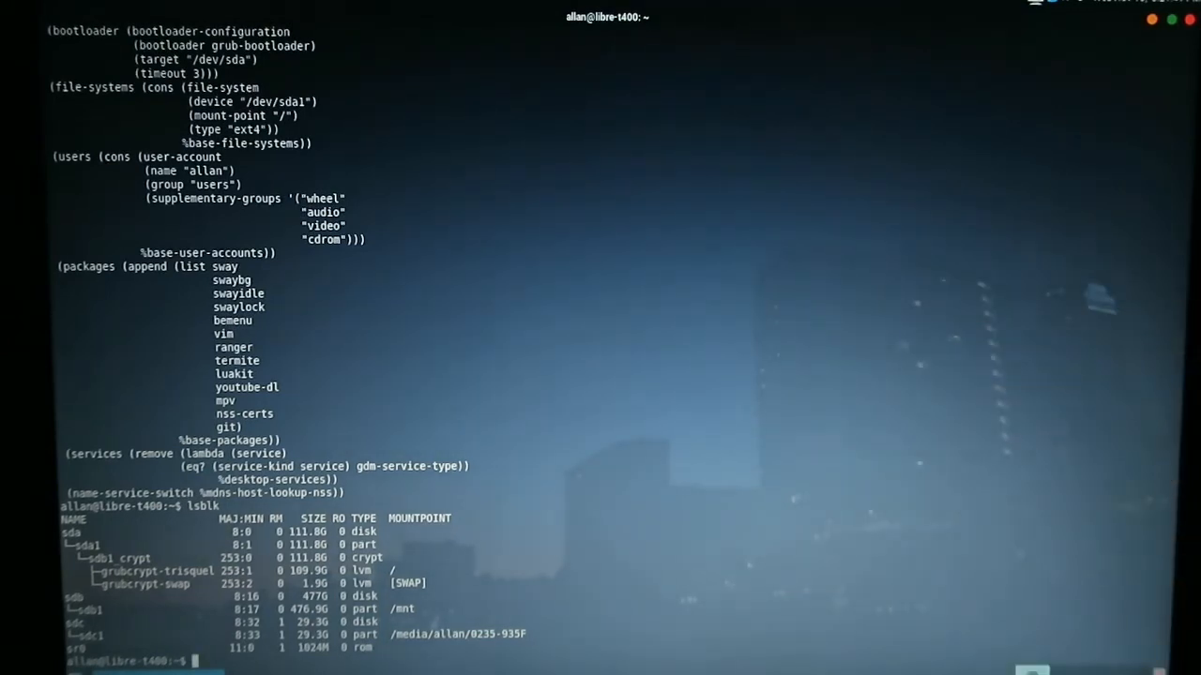
- Compose sudo guix system init guix-sway-config.scm /mnt at the prompt without running it
text(guix system init guix-sway-config.scm)
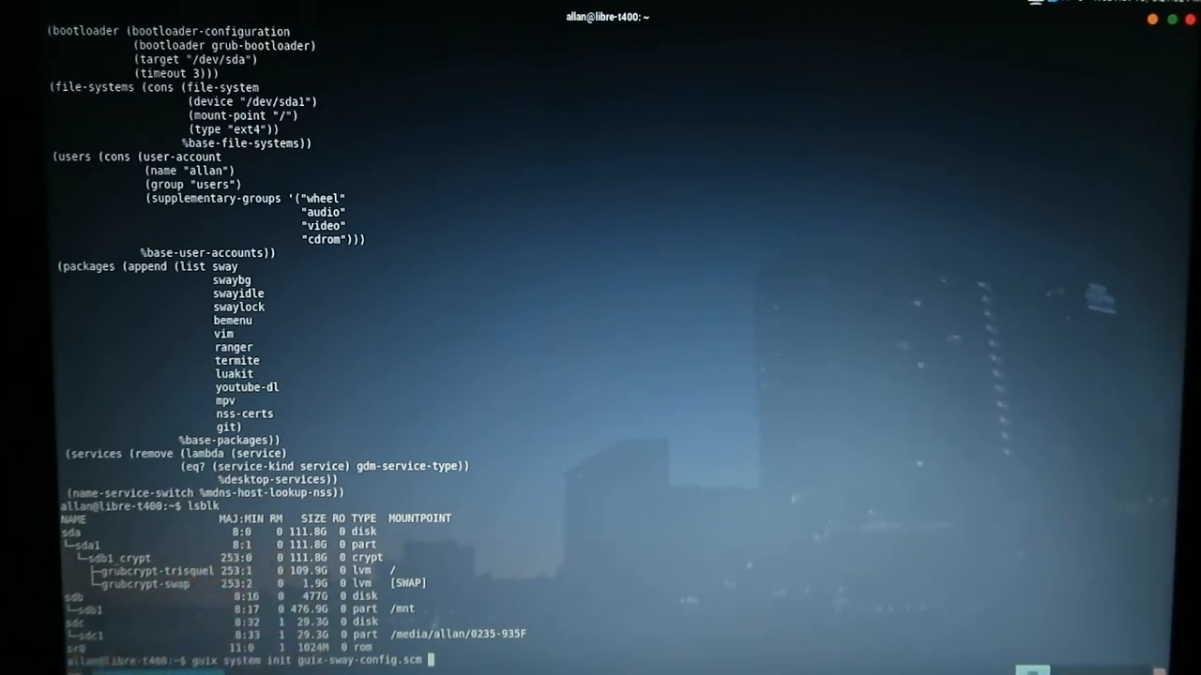
text(/mnt)
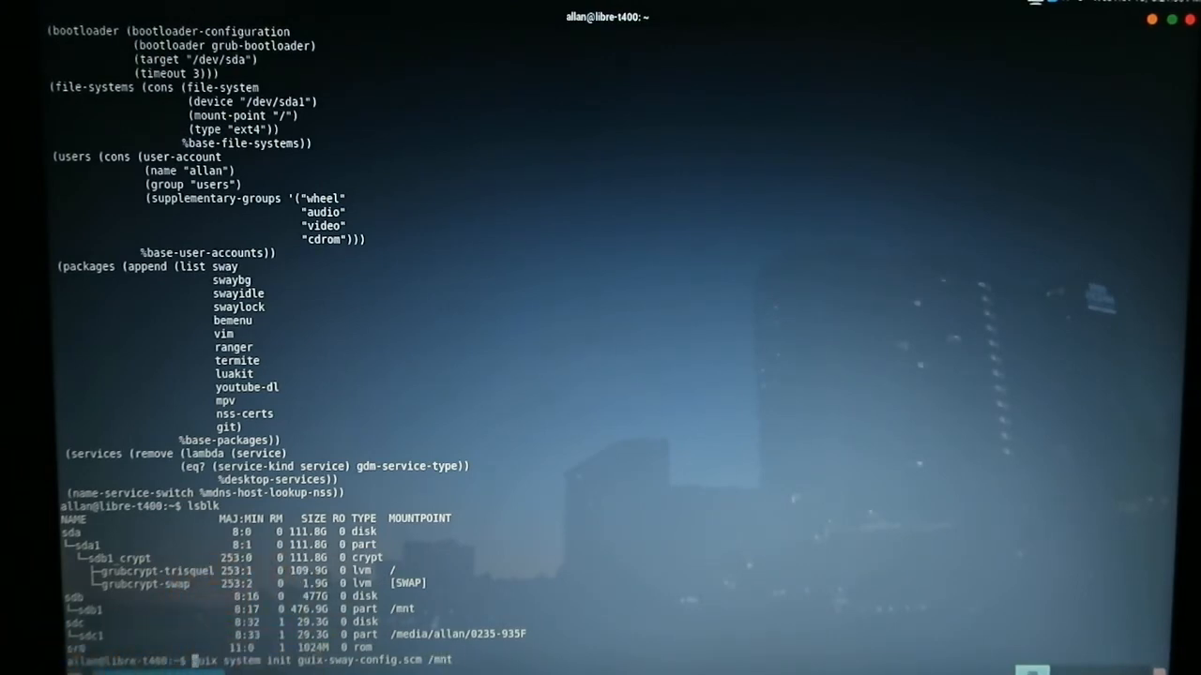
text(sudo)
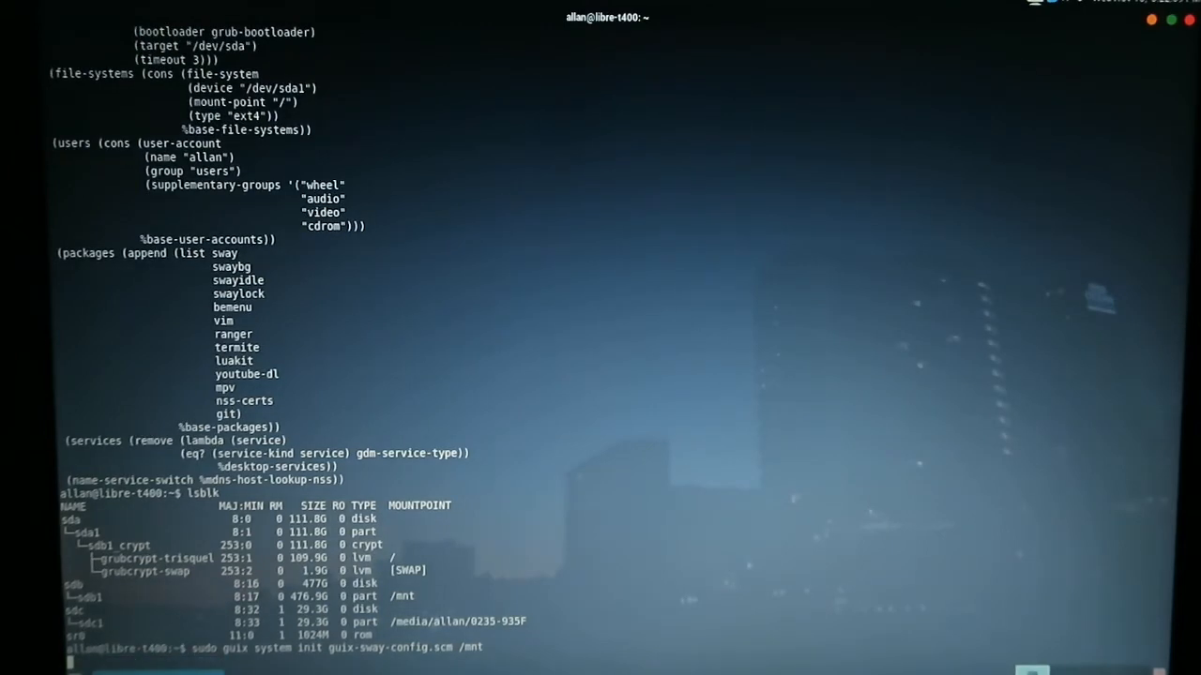
- Run the guix system init onto /mnt until the bootloader installs successfully on /dev/sda
key(Return)
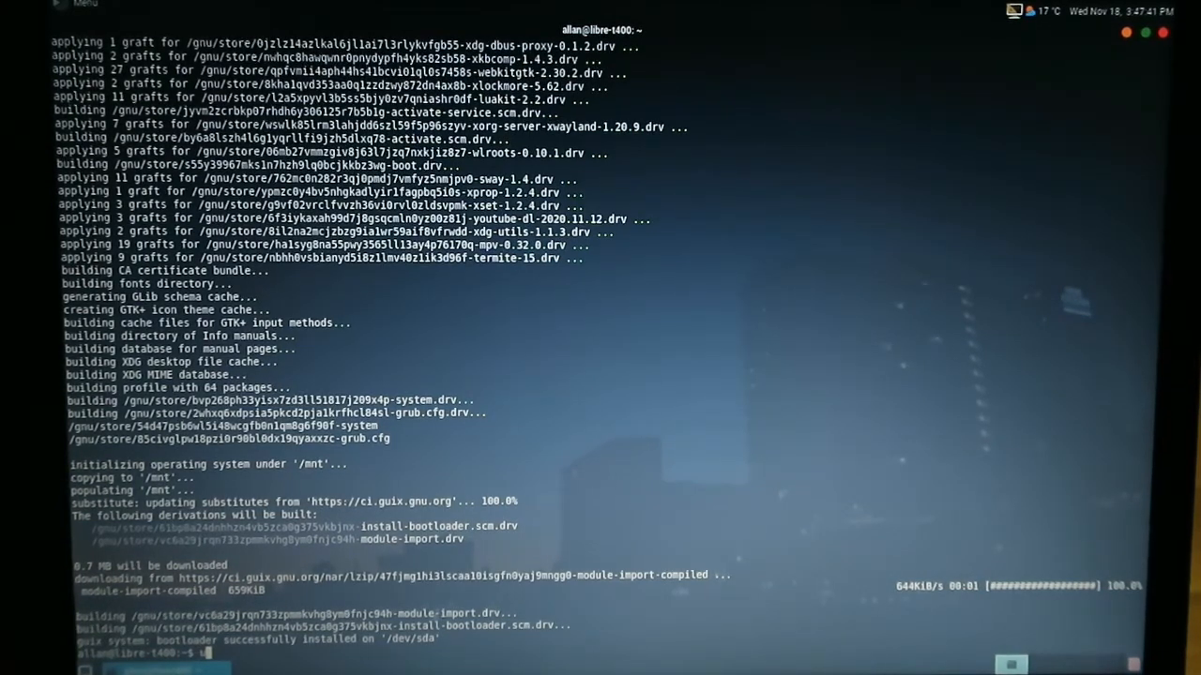
text(sudo)
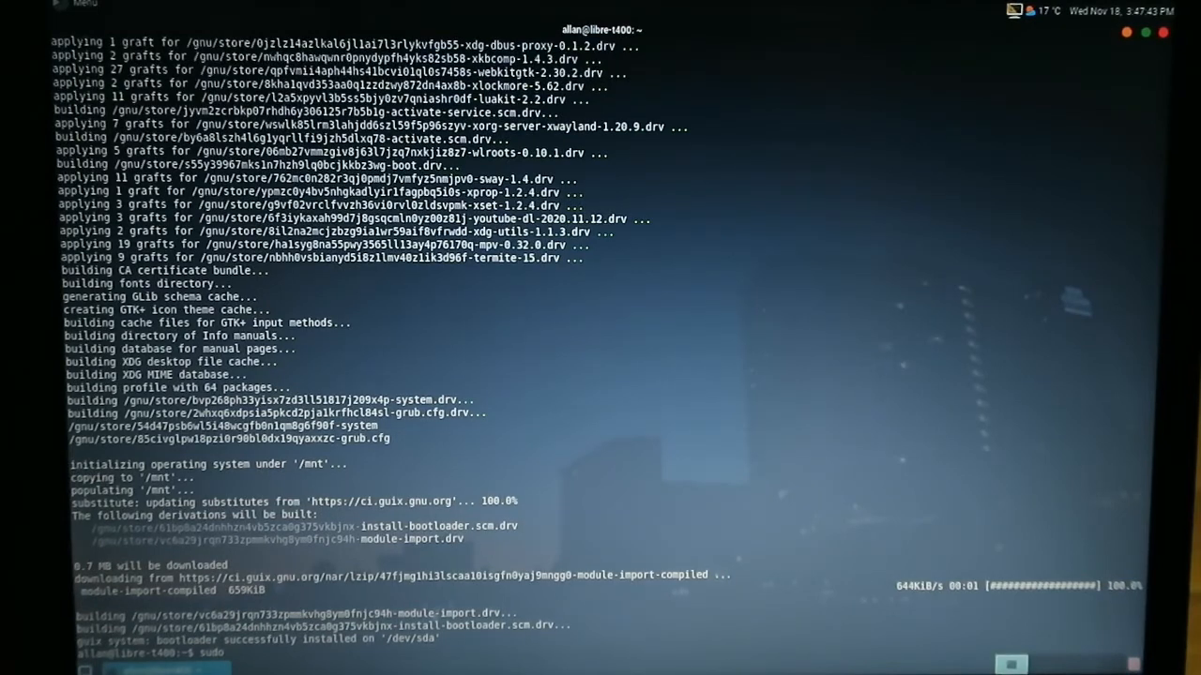